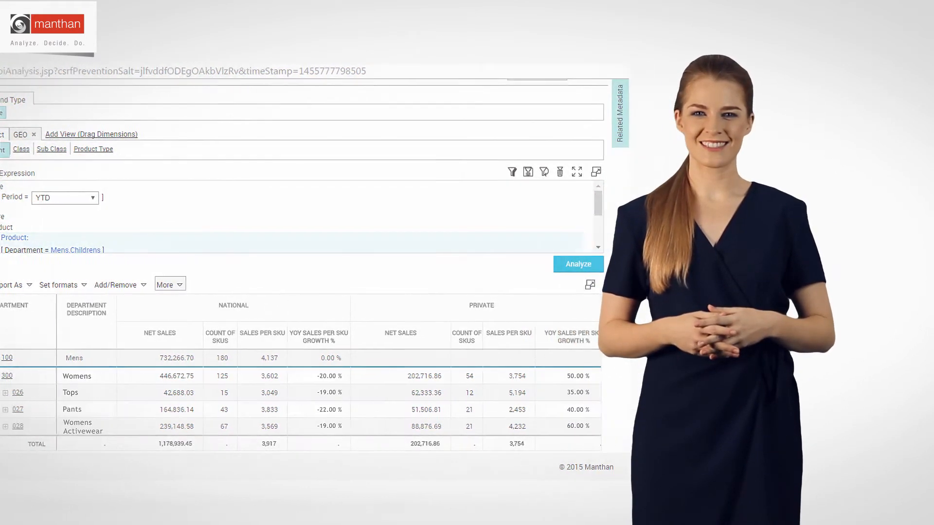
# Switch from the department sales table to the pants product performance dashboard (trend by product type, sell-thru by style, colour performance).
pyautogui.click(577, 264)
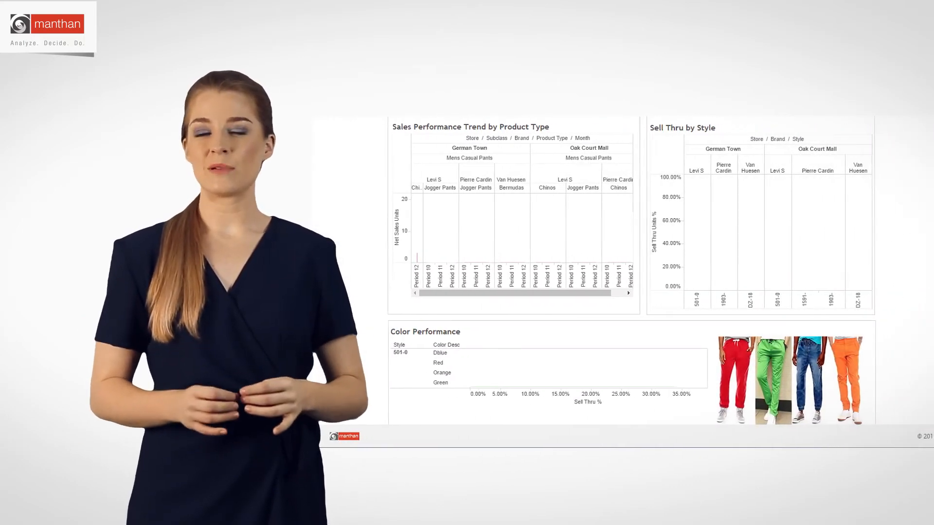